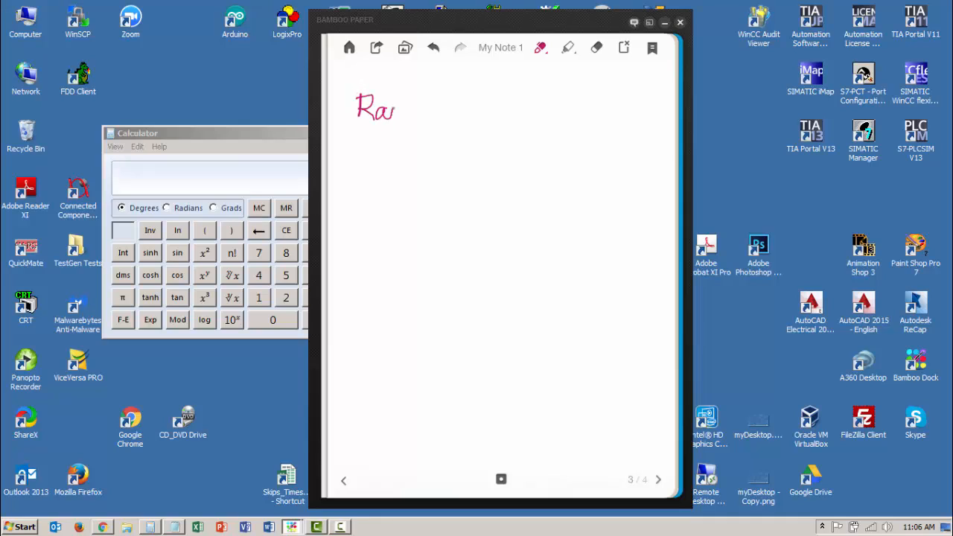
# - Handwrite the headings Range and Span, with an arrow and 'Spec. 2 values' noted under Range
pyautogui.moveTo(405, 112); pyautogui.dragTo(444, 119)
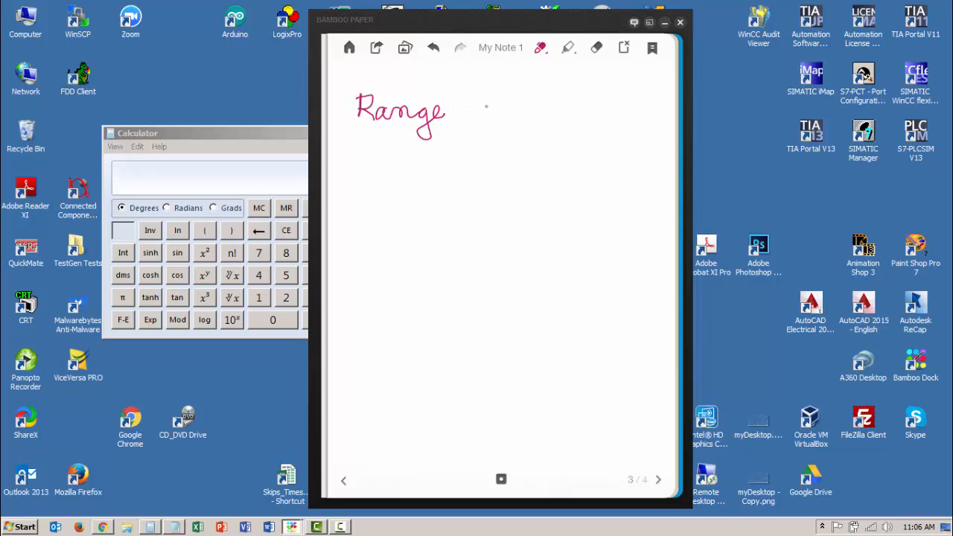
pyautogui.moveTo(491, 107); pyautogui.dragTo(551, 112)
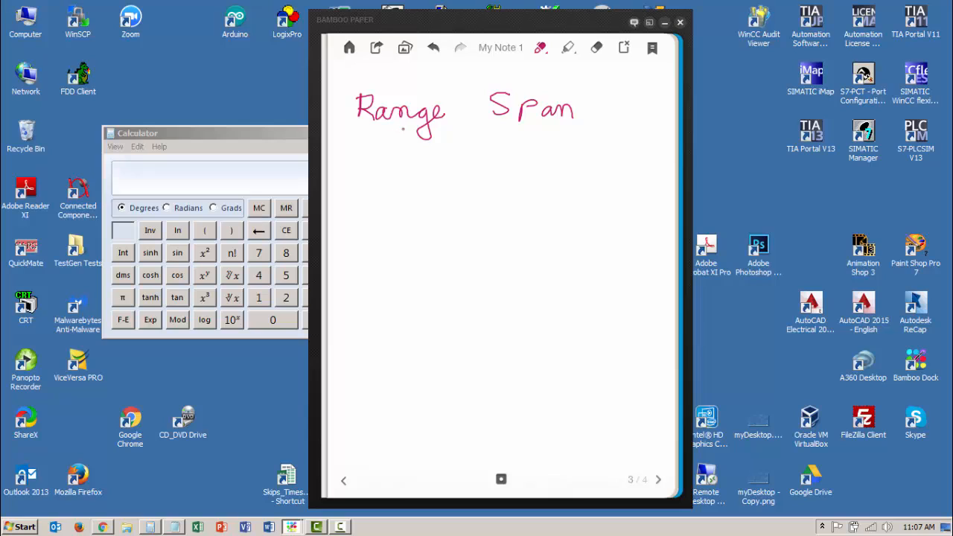
pyautogui.moveTo(402, 131); pyautogui.dragTo(414, 149)
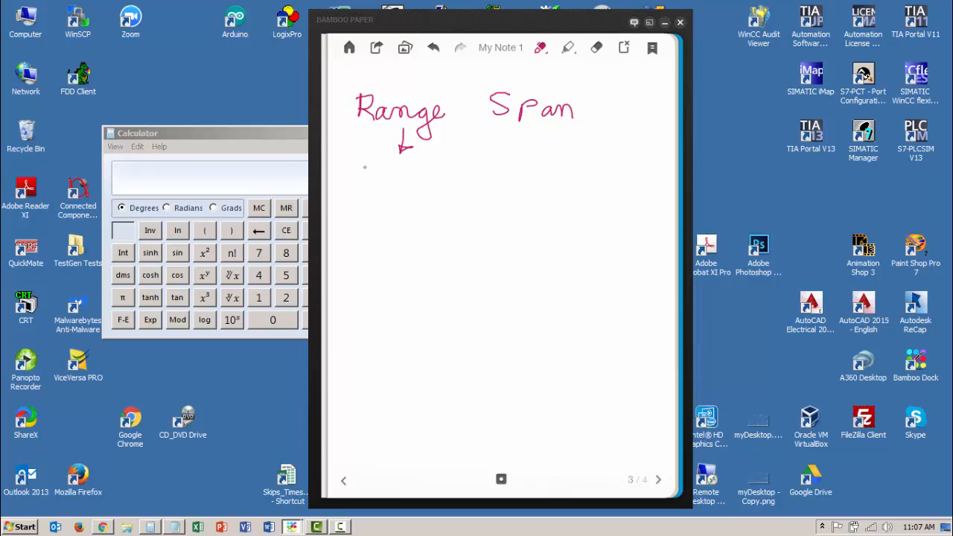
pyautogui.moveTo(358, 176); pyautogui.dragTo(417, 171)
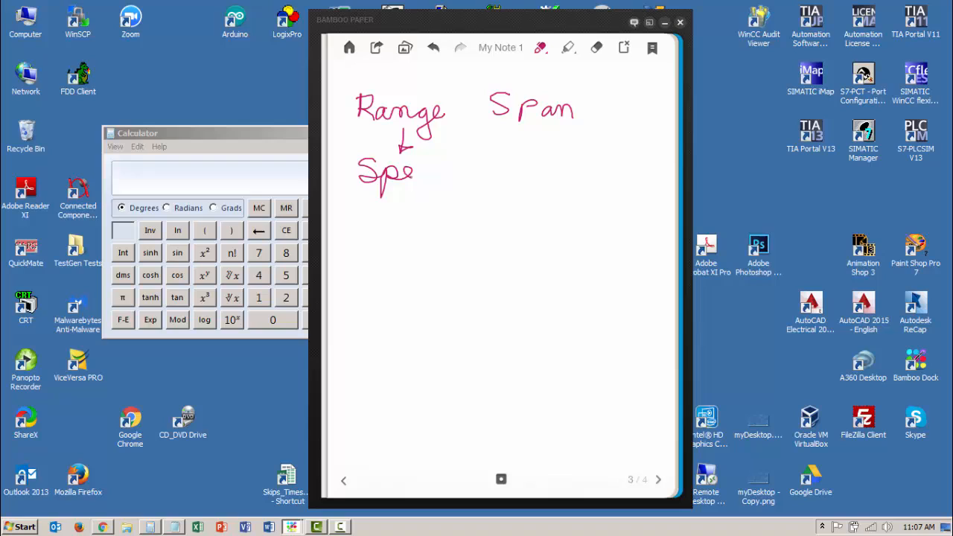
pyautogui.moveTo(414, 171); pyautogui.dragTo(395, 208)
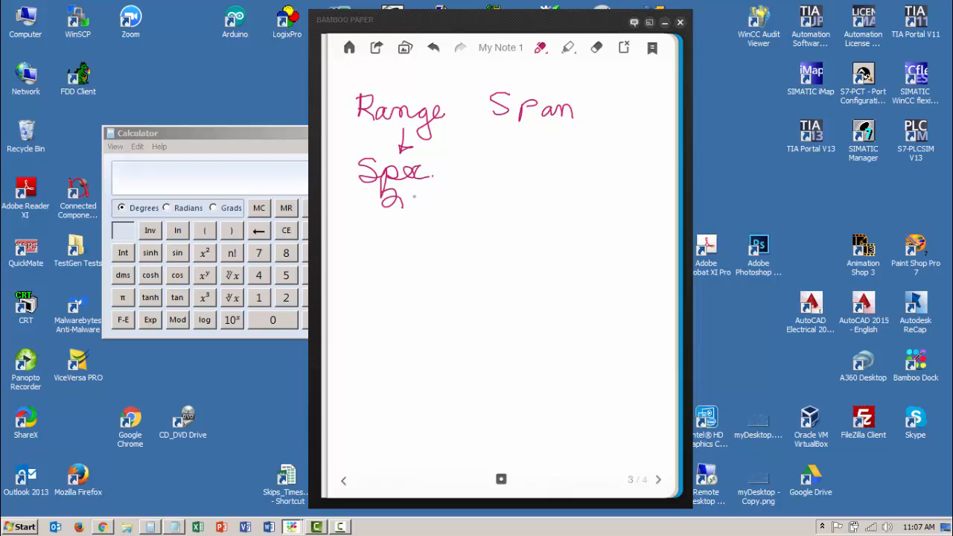
pyautogui.moveTo(424, 201); pyautogui.dragTo(507, 201)
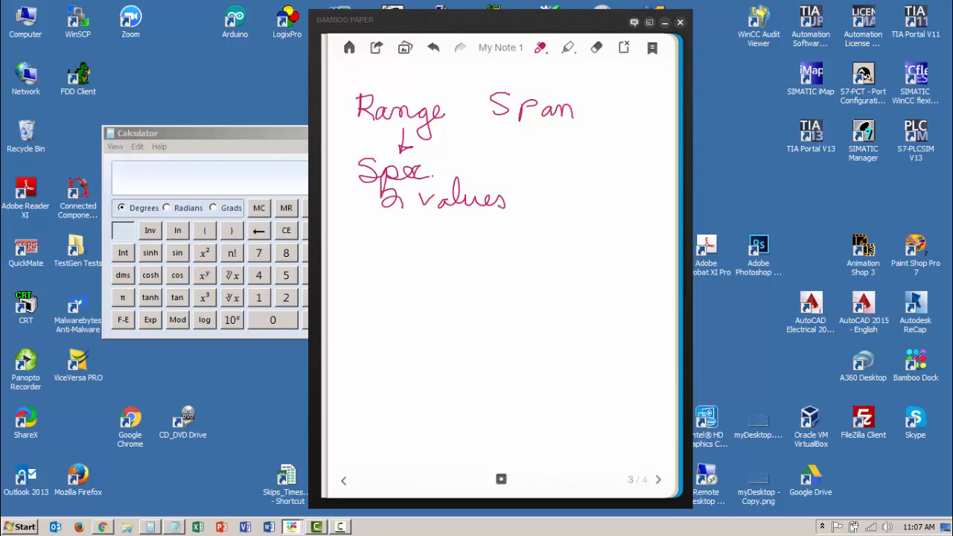
# - Add an arrow beneath Span and note '1-value' under it
pyautogui.moveTo(554, 127); pyautogui.dragTo(554, 152)
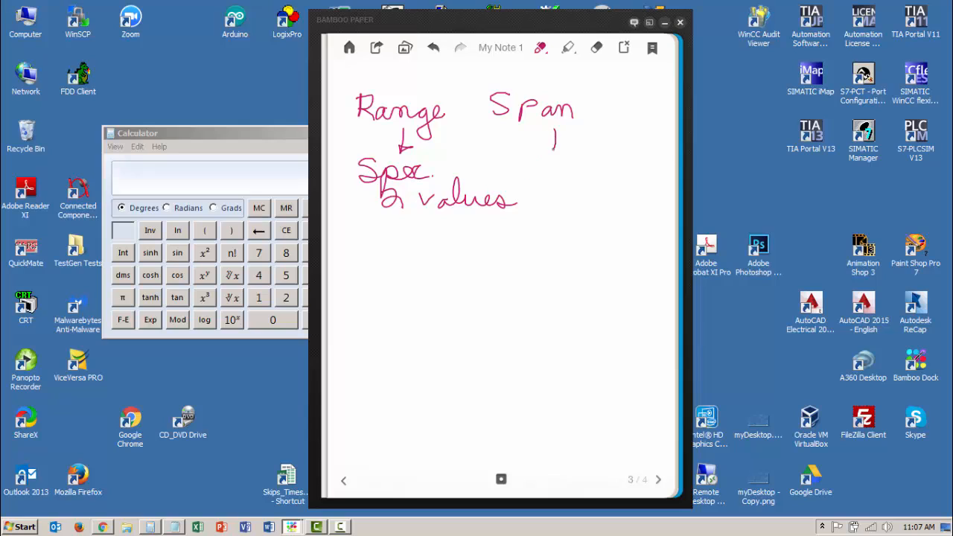
pyautogui.moveTo(554, 137); pyautogui.dragTo(551, 156)
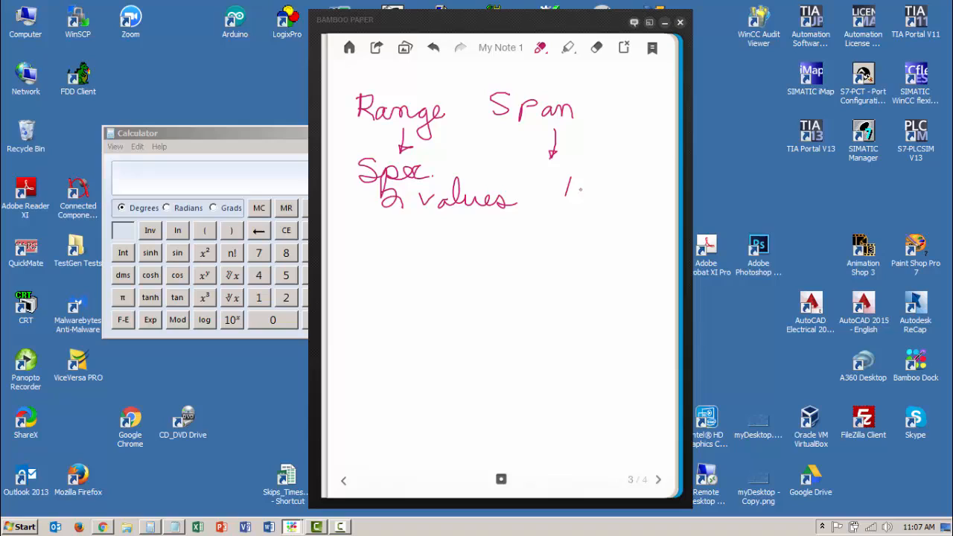
pyautogui.moveTo(577, 191); pyautogui.dragTo(637, 194)
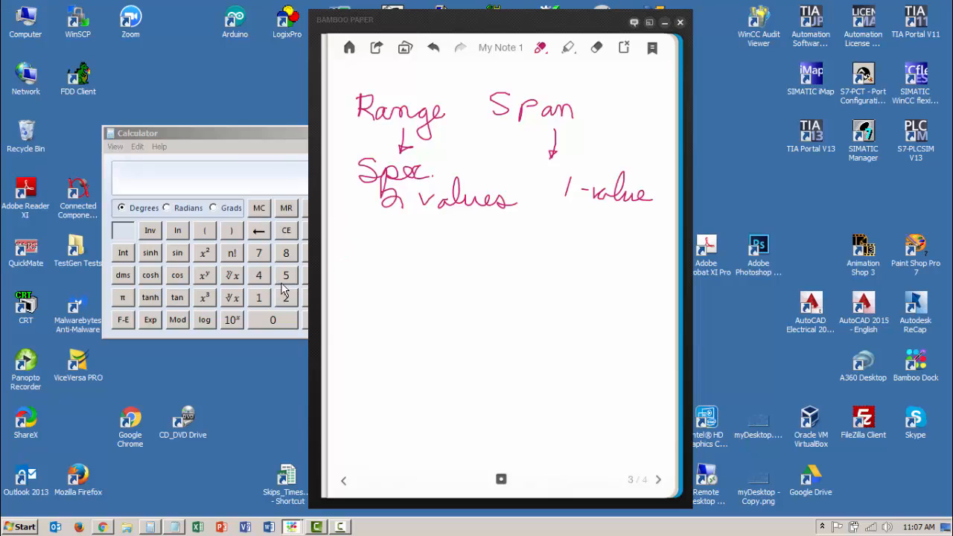
# - Draw a horizontal number line with end ticks labelled -60° and 120°, writing 'Range' below
pyautogui.moveTo(351, 291); pyautogui.dragTo(364, 289)
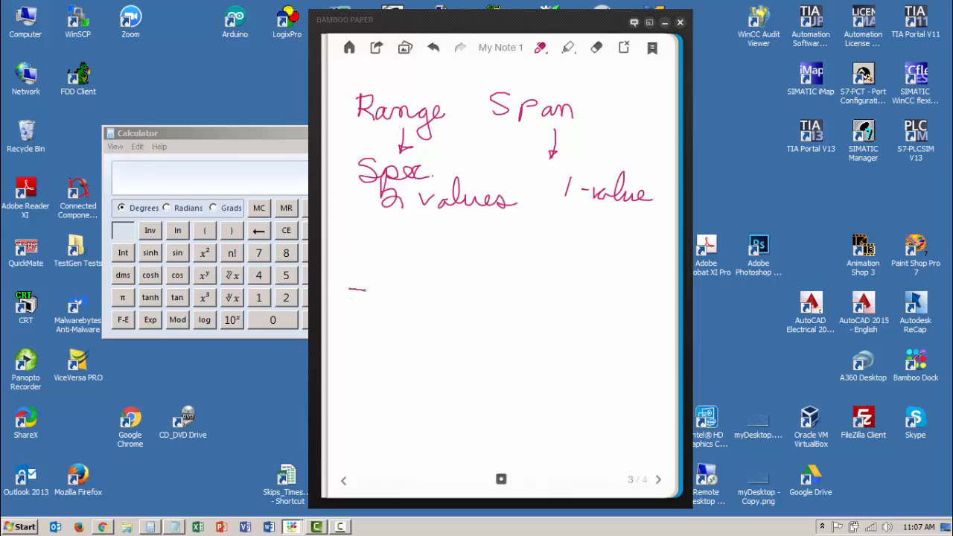
pyautogui.moveTo(350, 292); pyautogui.dragTo(638, 295)
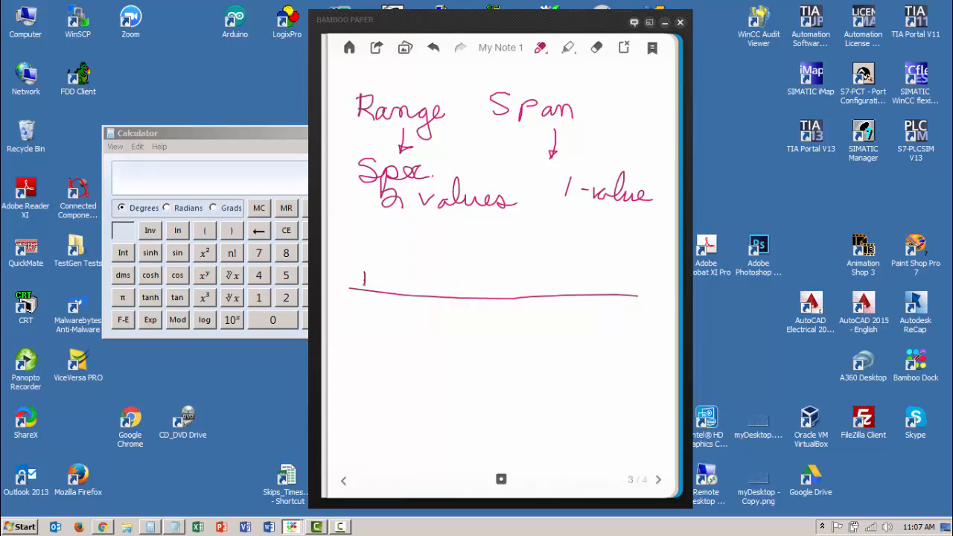
pyautogui.moveTo(364, 276); pyautogui.dragTo(350, 320)
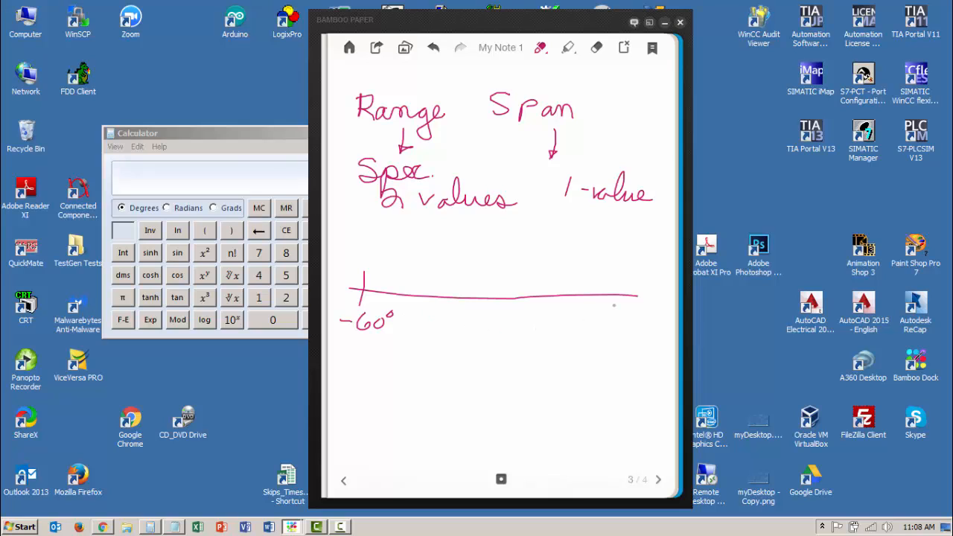
pyautogui.moveTo(624, 301); pyautogui.dragTo(631, 289)
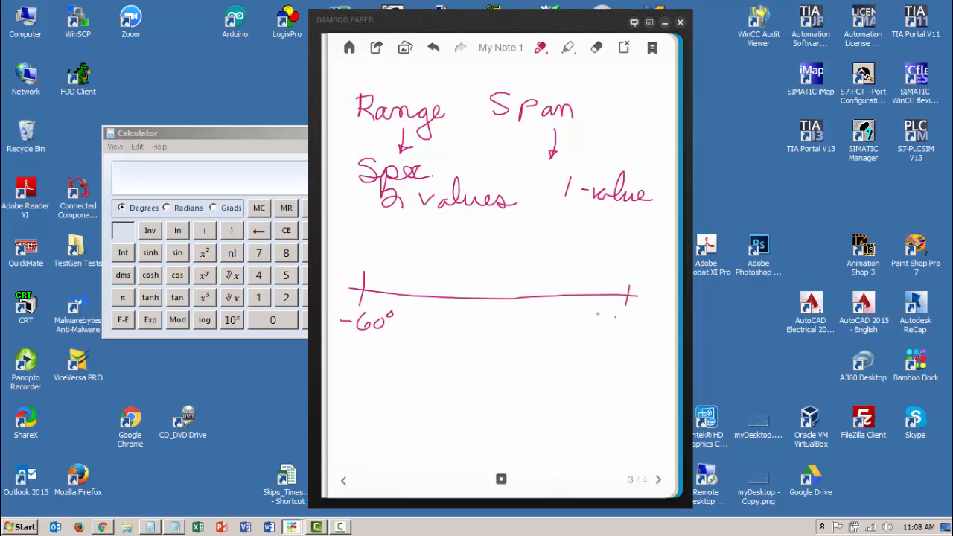
pyautogui.moveTo(603, 328); pyautogui.dragTo(652, 325)
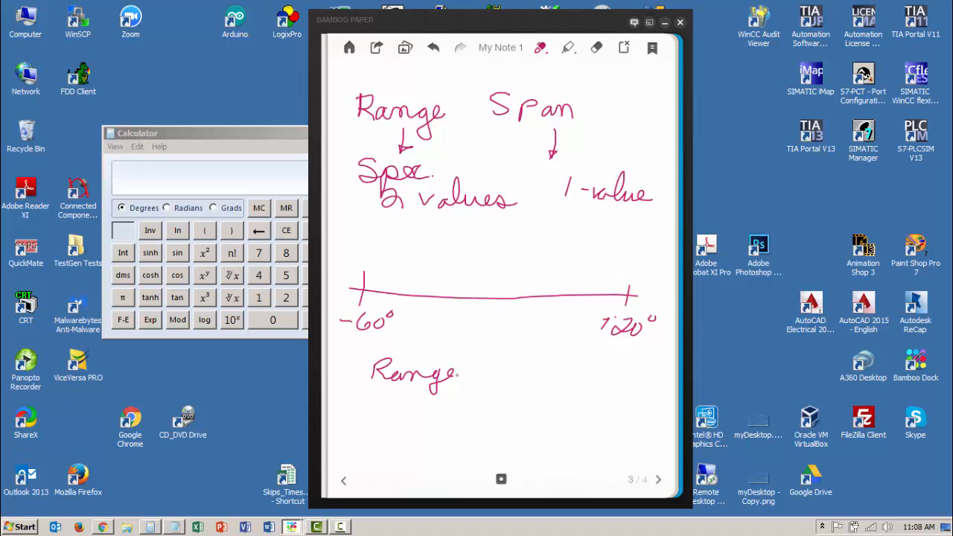
# - Write 'Range = -60° to 120°' and 'Span = 120° - (-60°) = 180' beneath the line
pyautogui.moveTo(469, 375); pyautogui.dragTo(491, 372)
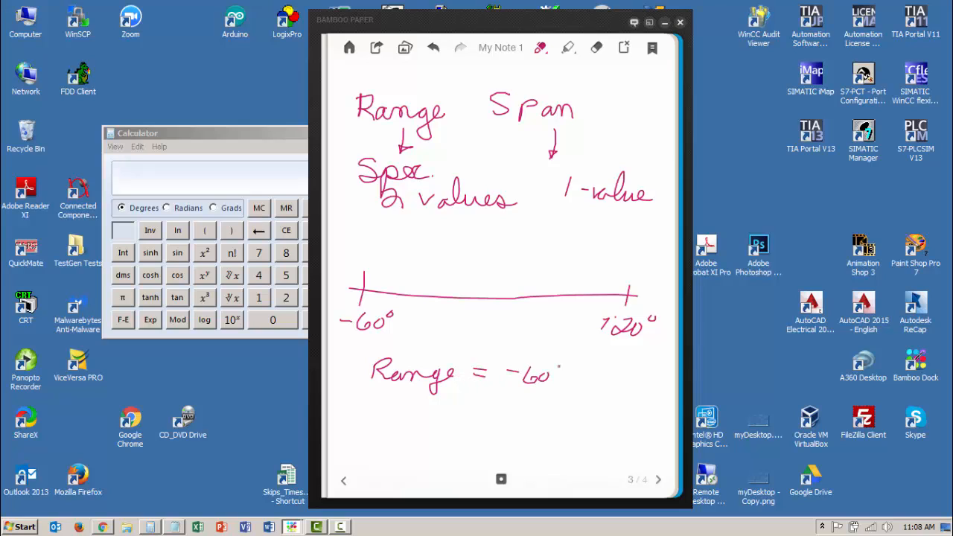
pyautogui.moveTo(573, 387); pyautogui.dragTo(595, 384)
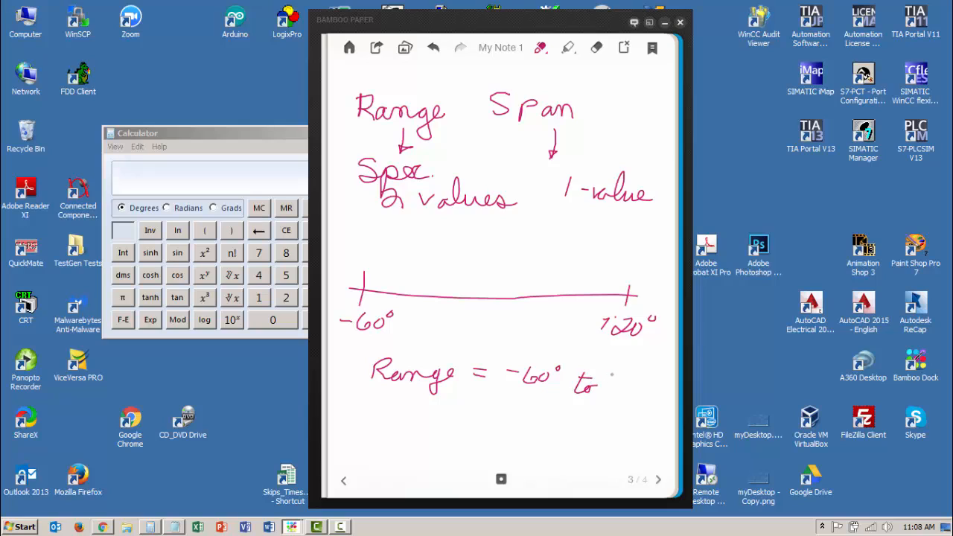
pyautogui.moveTo(602, 384); pyautogui.dragTo(655, 384)
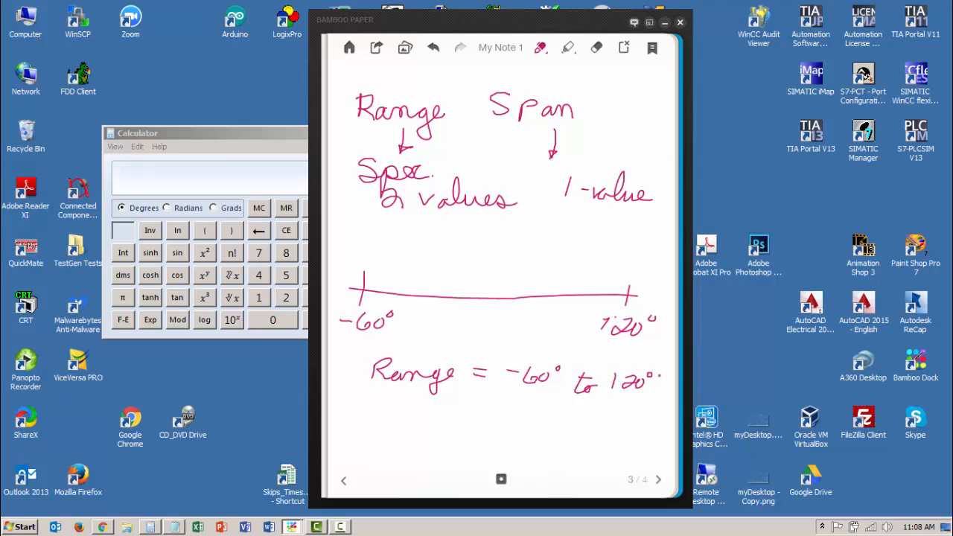
pyautogui.moveTo(517, 348)
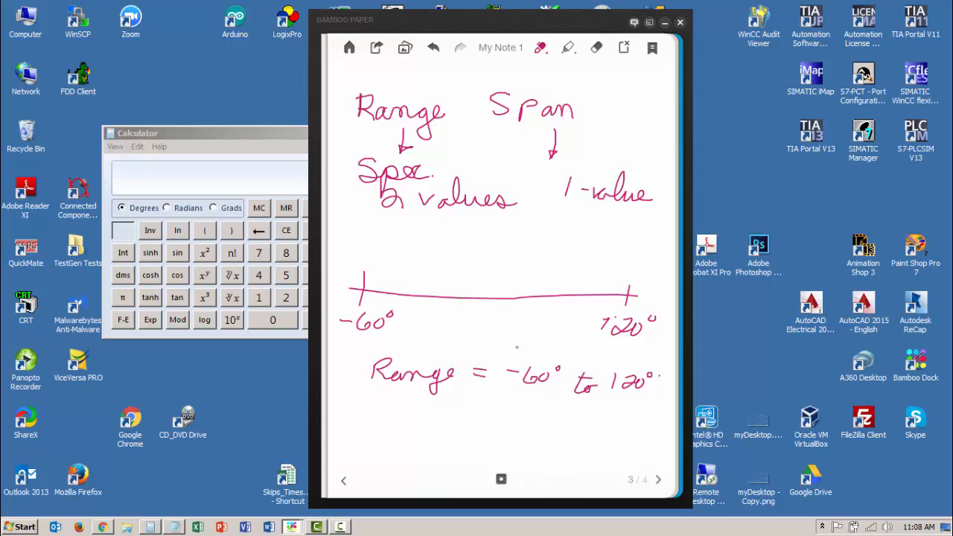
pyautogui.moveTo(548, 324)
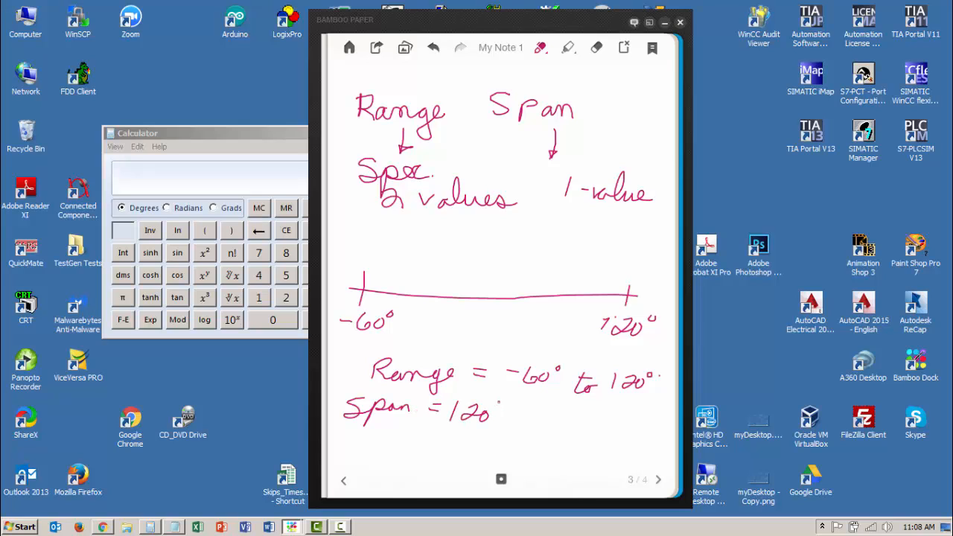
pyautogui.moveTo(494, 408); pyautogui.dragTo(528, 411)
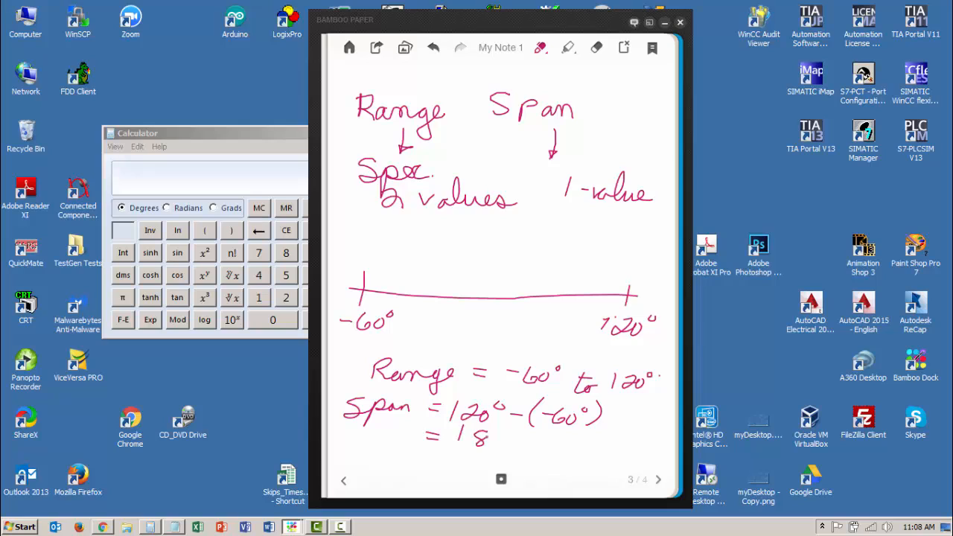
pyautogui.moveTo(491, 435); pyautogui.dragTo(506, 439)
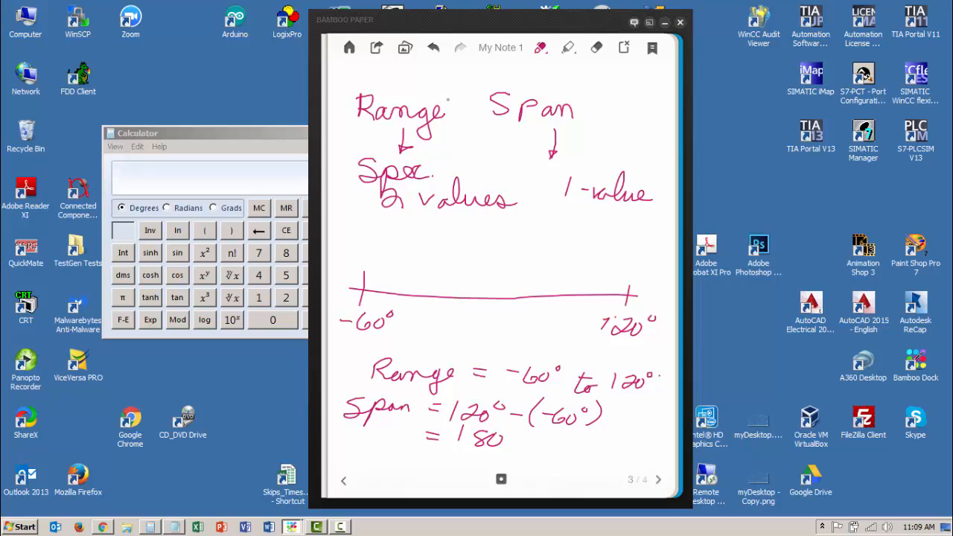
pyautogui.moveTo(599, 77)
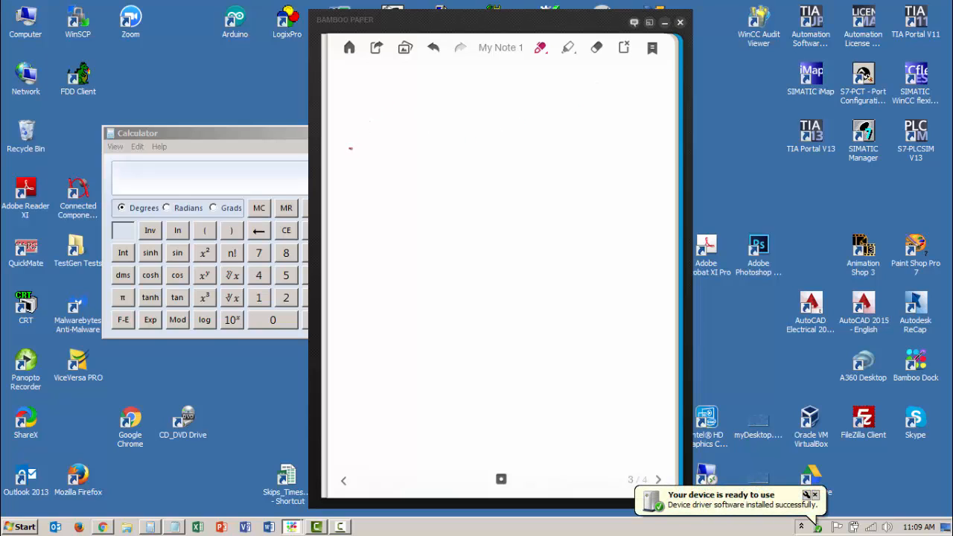
# - Draw a new number line labelled -60° and 120° on a fresh page, with 'Therm.' beneath it
pyautogui.moveTo(350, 149); pyautogui.dragTo(656, 153)
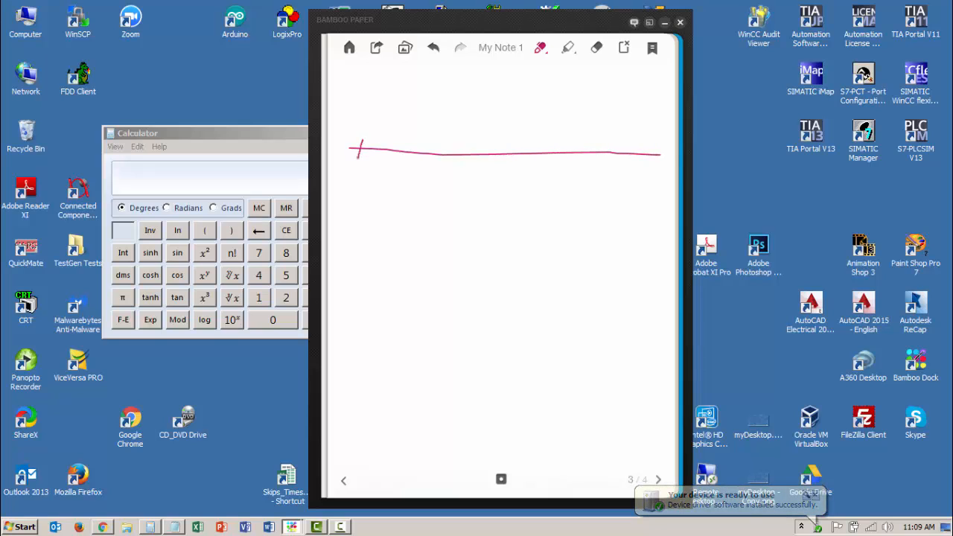
pyautogui.moveTo(339, 181); pyautogui.dragTo(379, 181)
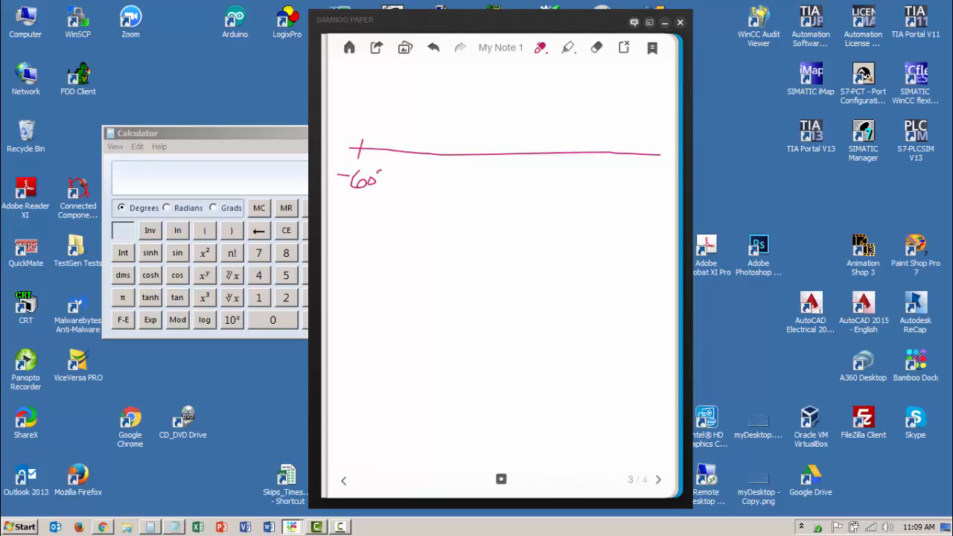
pyautogui.moveTo(653, 146); pyautogui.dragTo(654, 164)
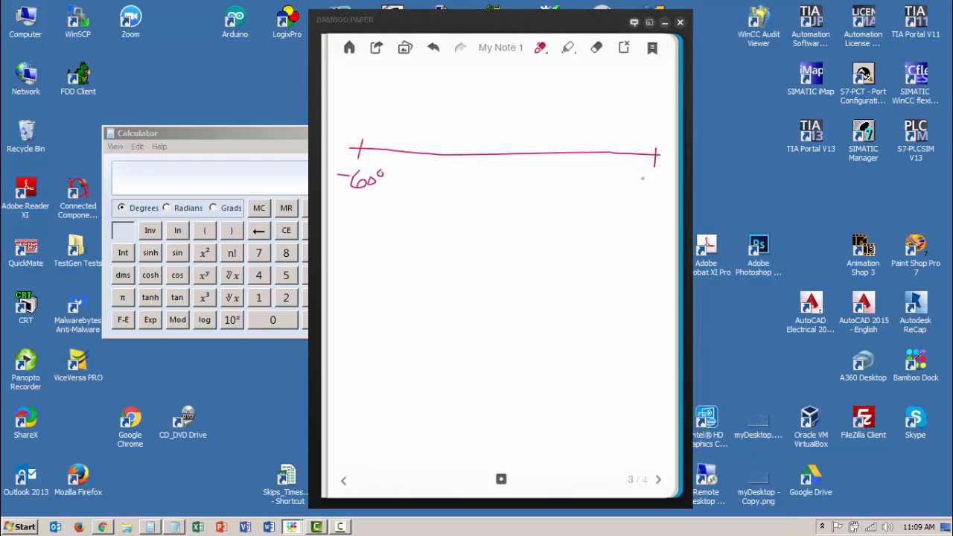
pyautogui.moveTo(622, 190); pyautogui.dragTo(667, 182)
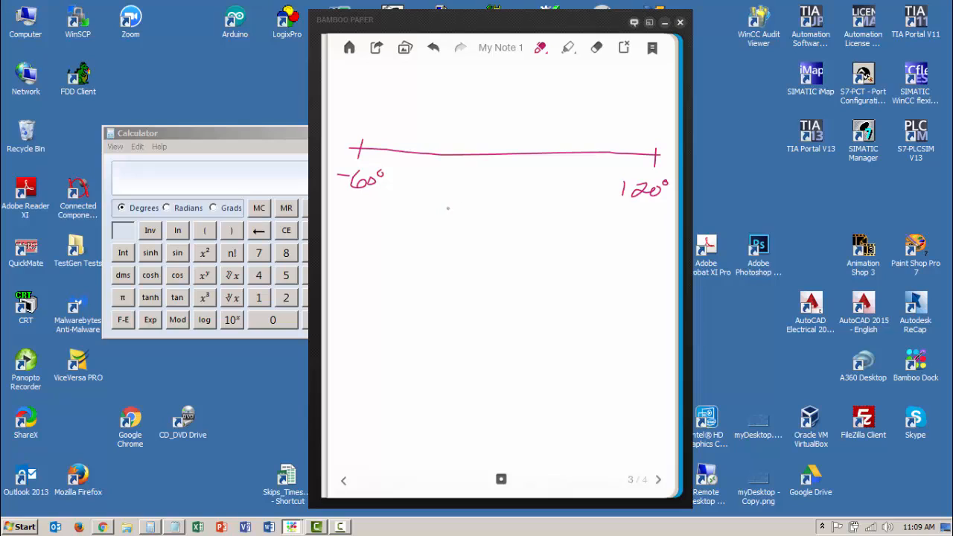
pyautogui.moveTo(439, 216); pyautogui.dragTo(480, 201)
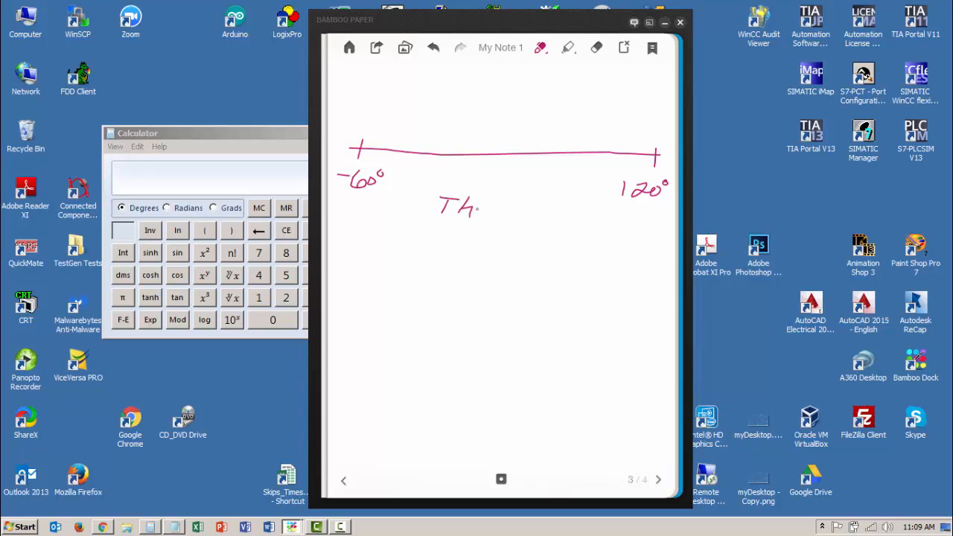
pyautogui.click(540, 48)
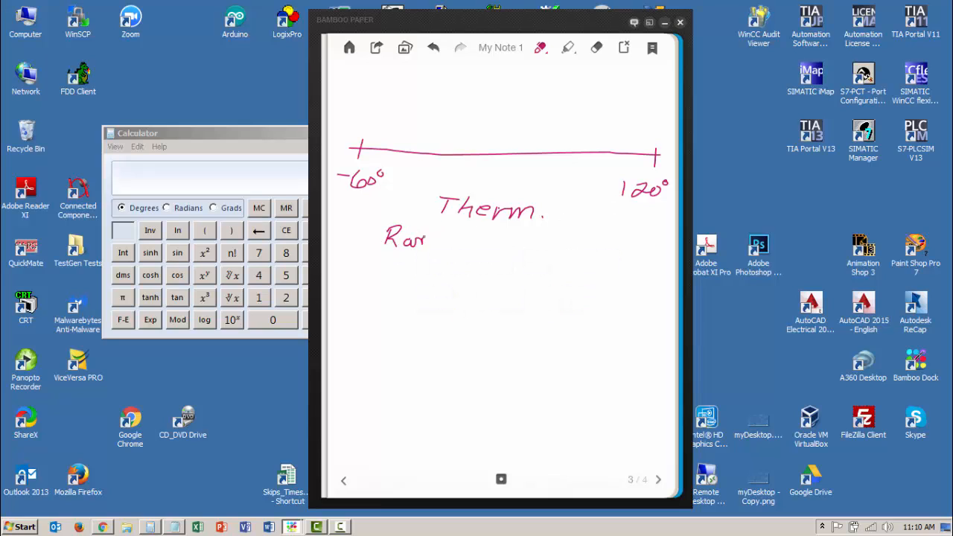
# - Write 'Range = -60° to 120°' and 'Span = 180' under the Therm. heading
pyautogui.moveTo(424, 239); pyautogui.dragTo(491, 241)
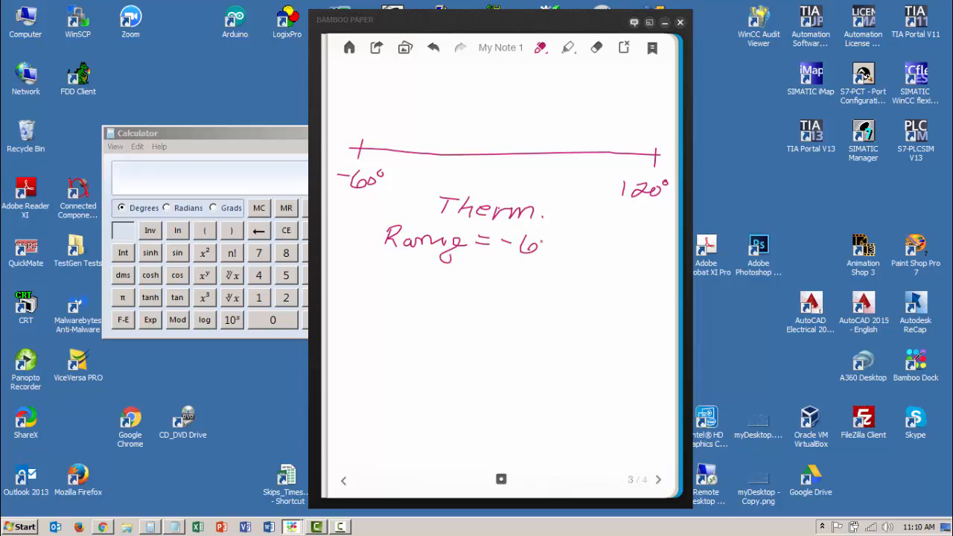
pyautogui.moveTo(536, 246); pyautogui.dragTo(588, 250)
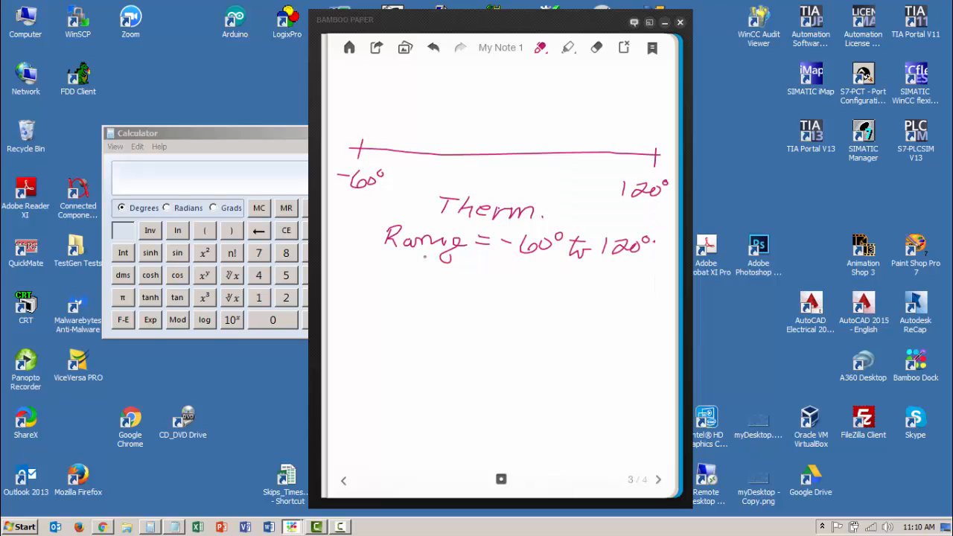
pyautogui.moveTo(410, 265); pyautogui.dragTo(469, 280)
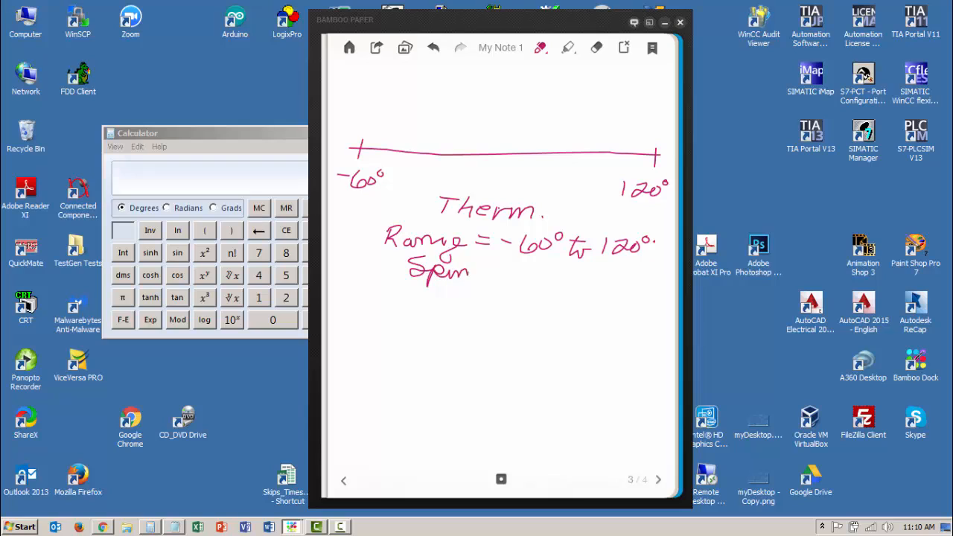
pyautogui.moveTo(477, 275); pyautogui.dragTo(514, 280)
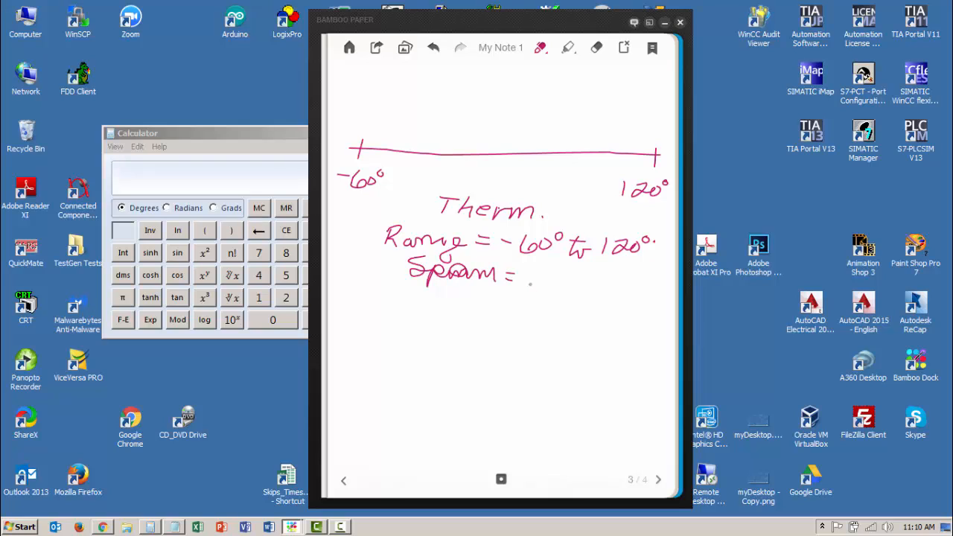
pyautogui.moveTo(528, 282); pyautogui.dragTo(577, 282)
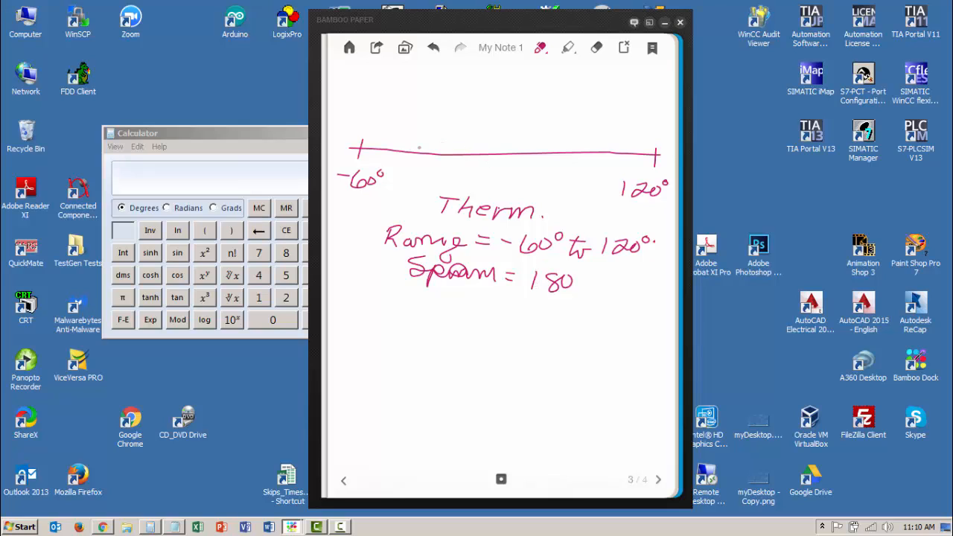
# - Mark ticks labelled -18° and 90° on the line and write 'Process' between them
pyautogui.moveTo(418, 161); pyautogui.dragTo(430, 144)
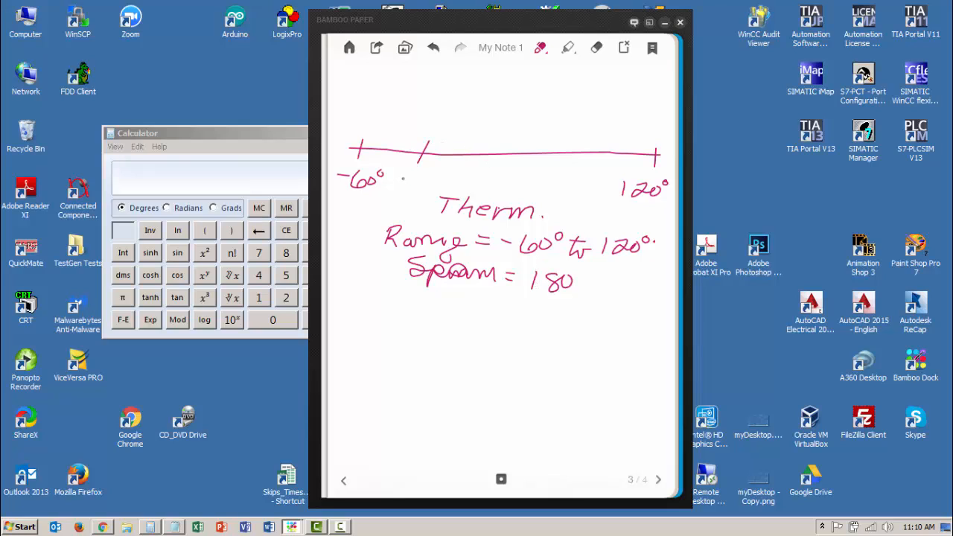
pyautogui.moveTo(405, 186); pyautogui.dragTo(447, 179)
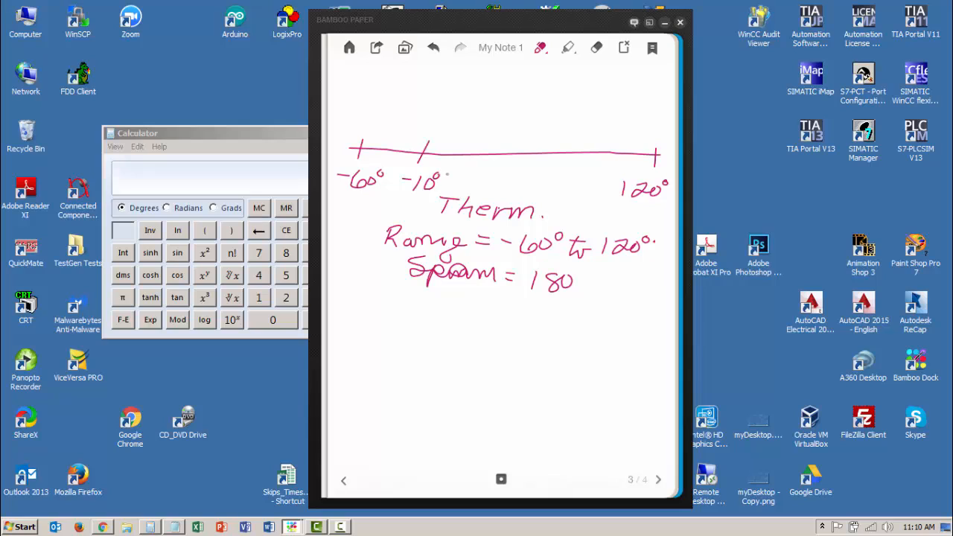
pyautogui.moveTo(580, 166); pyautogui.dragTo(583, 152)
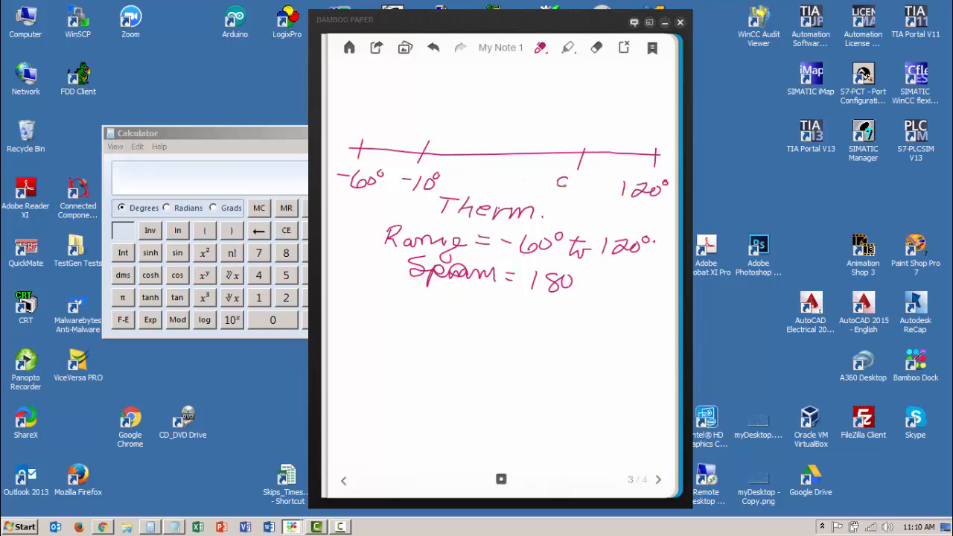
pyautogui.click(573, 182)
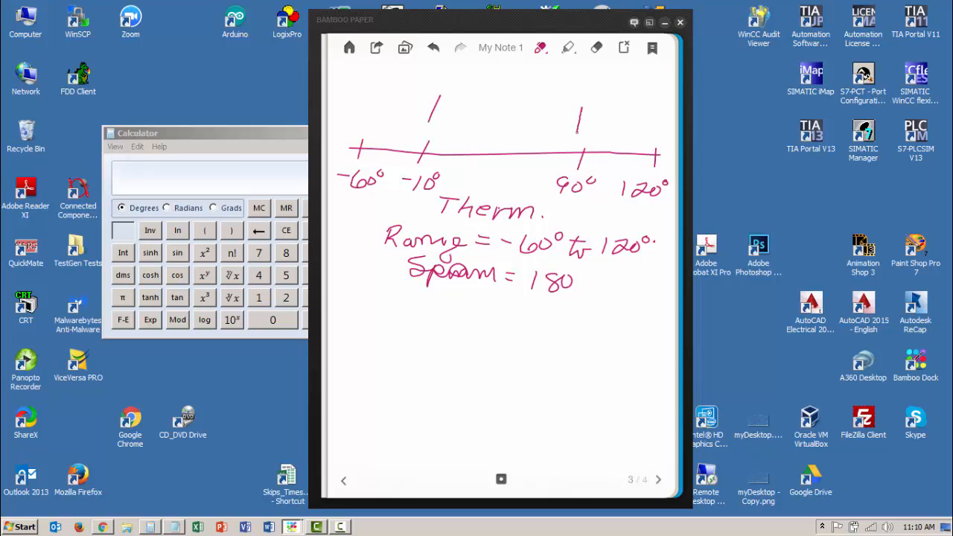
pyautogui.moveTo(464, 122); pyautogui.dragTo(509, 122)
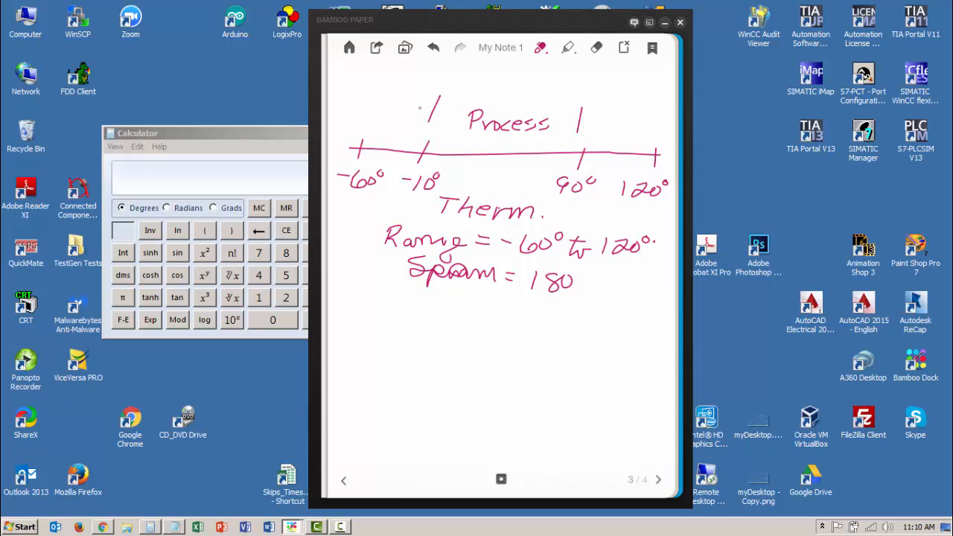
# - Bracket the process portion with a 'meas' arrow above, and begin the 'Range Pr' note below
pyautogui.moveTo(384, 78); pyautogui.dragTo(364, 146)
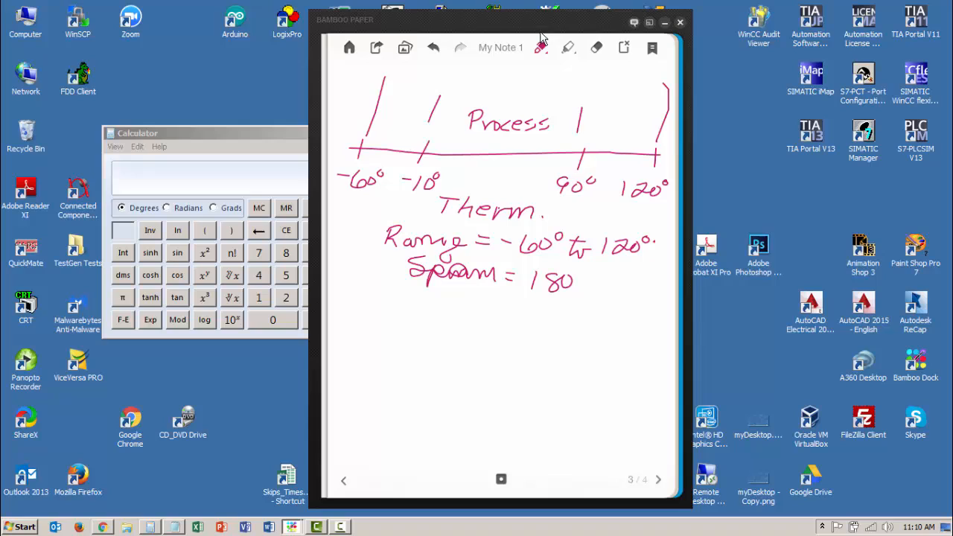
pyautogui.moveTo(484, 85); pyautogui.dragTo(543, 84)
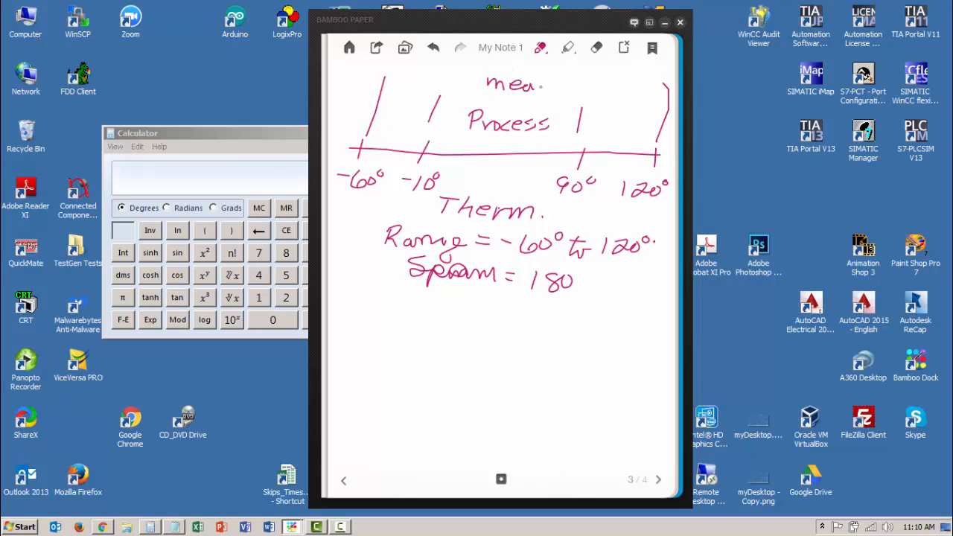
pyautogui.moveTo(563, 90); pyautogui.dragTo(658, 107)
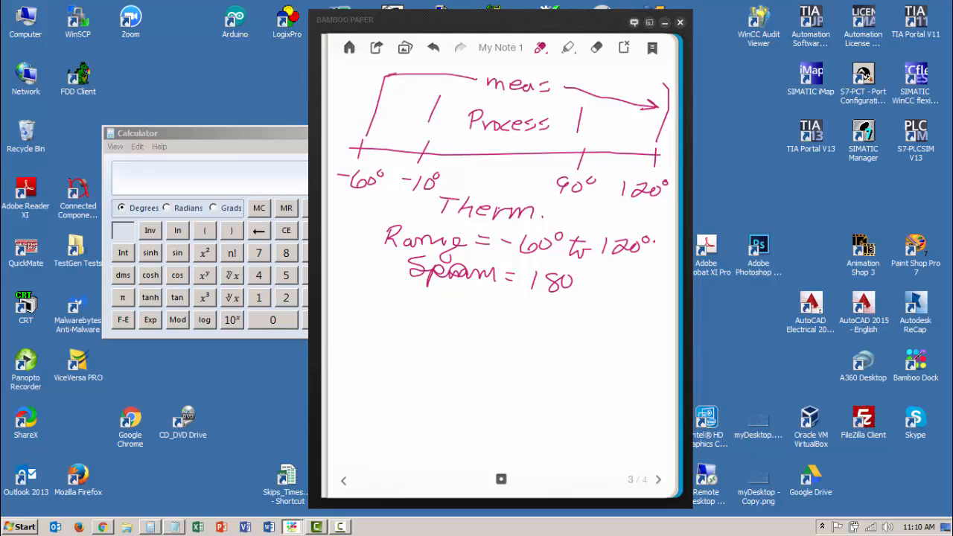
pyautogui.moveTo(364, 320); pyautogui.dragTo(394, 340)
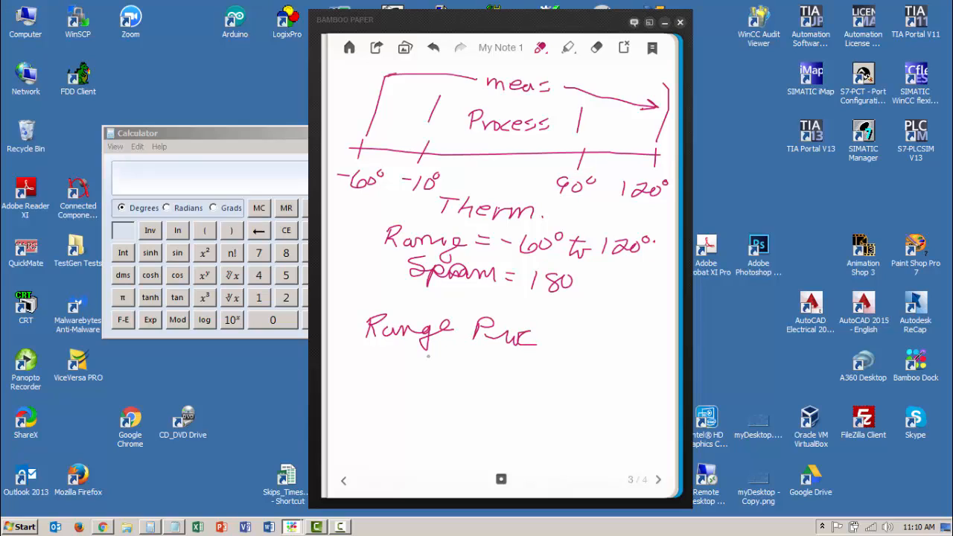
# - Write 'Range Pro -10° to 90°' below the thermometer notes
pyautogui.moveTo(417, 372); pyautogui.dragTo(461, 369)
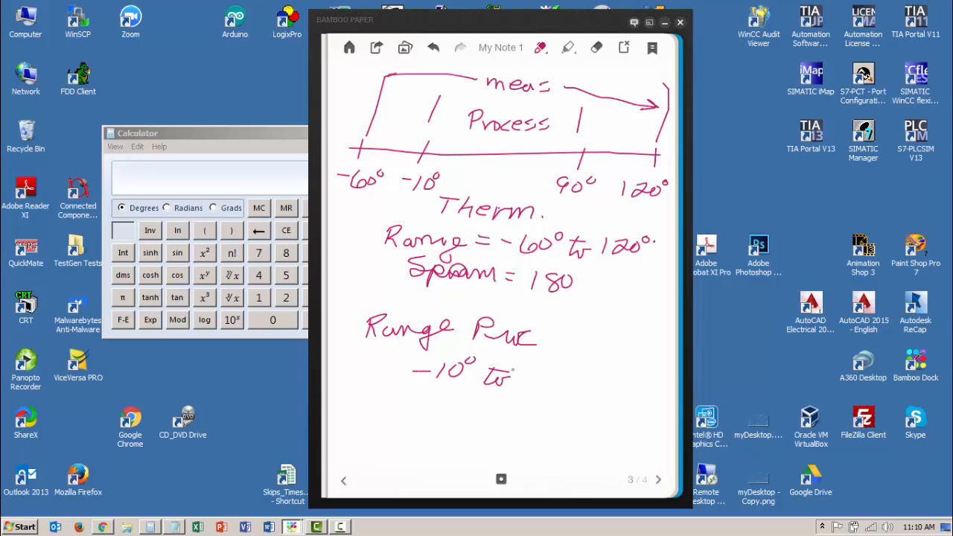
pyautogui.moveTo(513, 376); pyautogui.dragTo(578, 369)
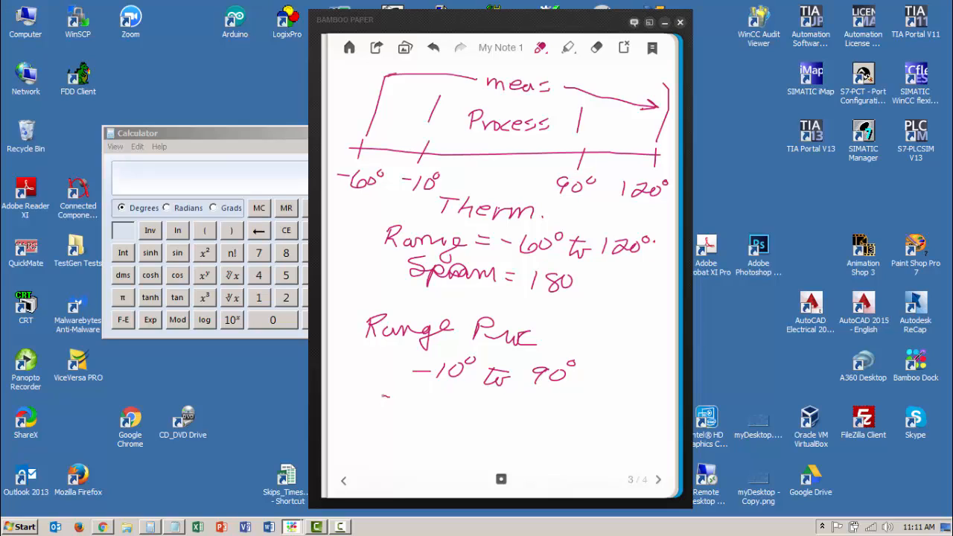
pyautogui.moveTo(372, 404); pyautogui.dragTo(446, 410)
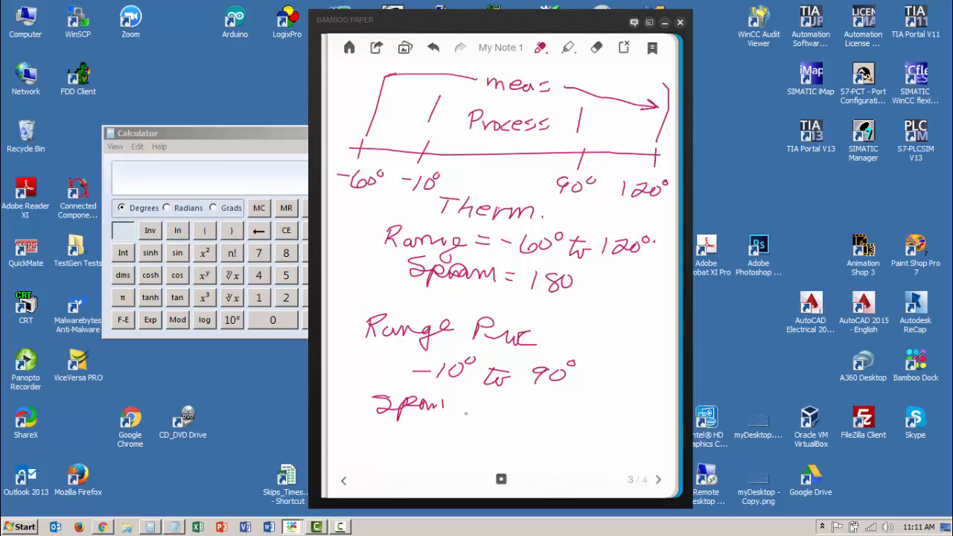
# - Write 'Span Pro 90 - (-10) = 100°' as the process span
pyautogui.moveTo(474, 414); pyautogui.dragTo(521, 402)
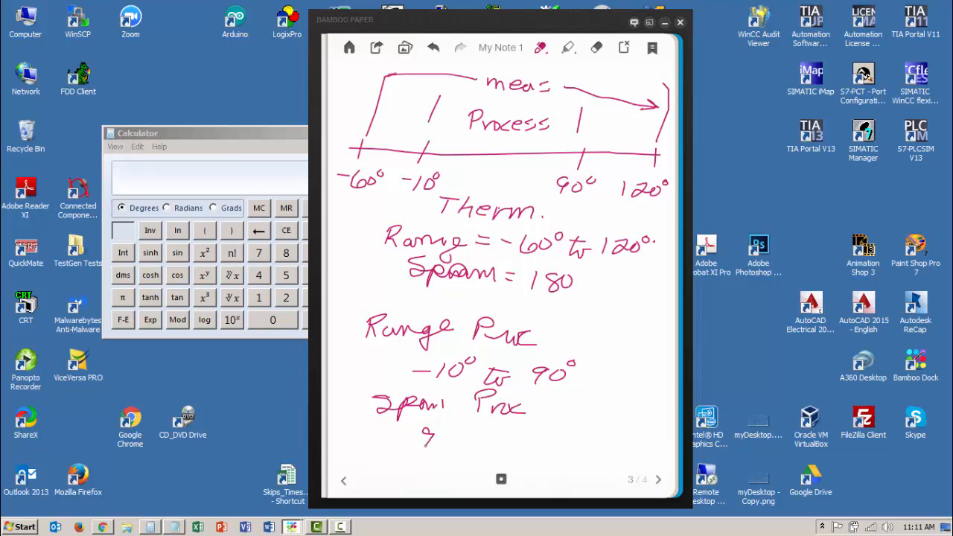
pyautogui.moveTo(424, 439); pyautogui.dragTo(506, 434)
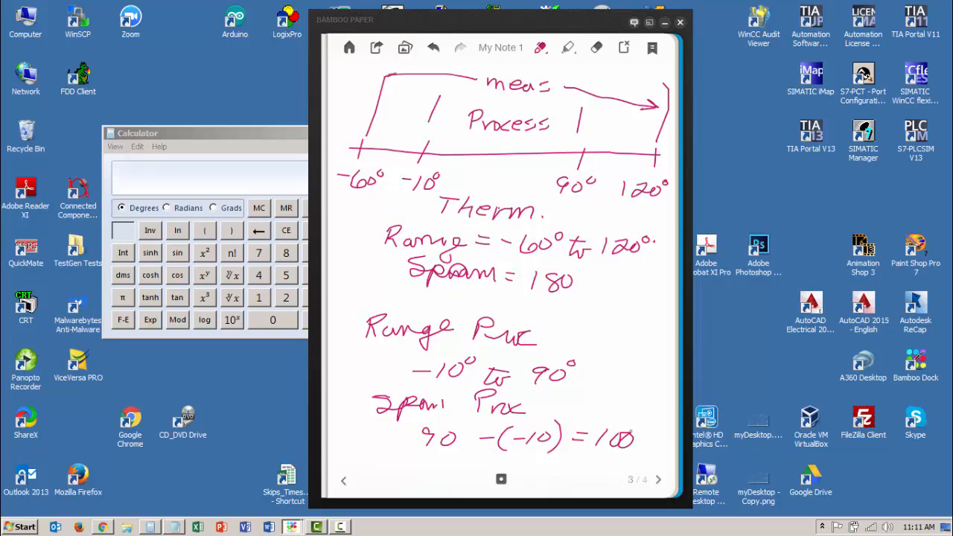
pyautogui.click(643, 424)
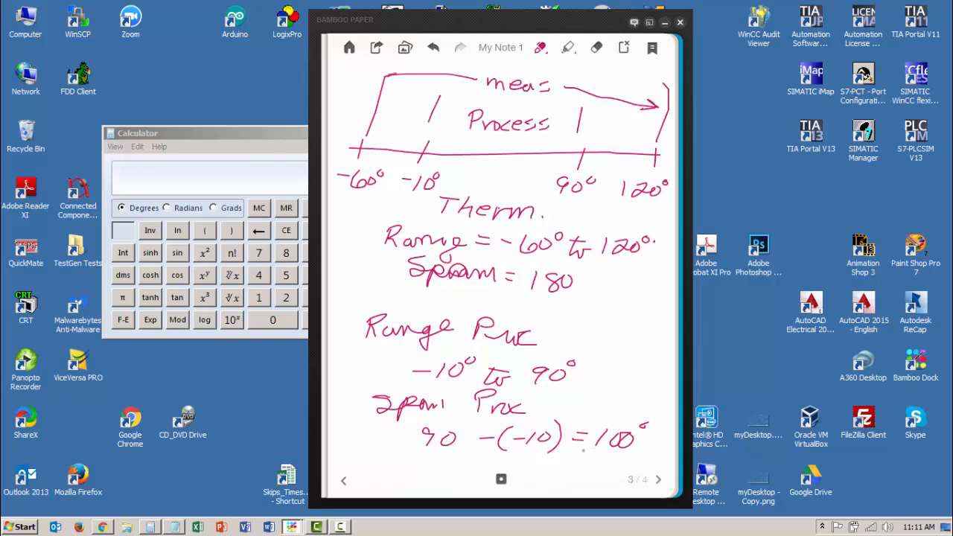